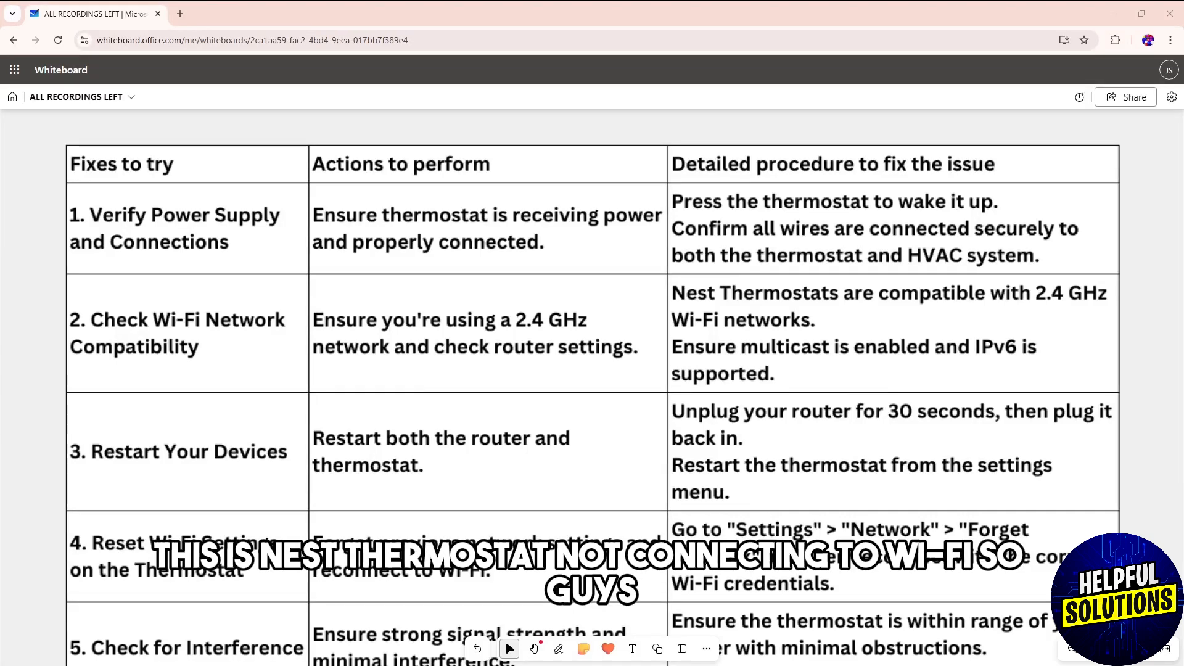
Pick the green pen from the Inking tool and ink a first small green mark on the board.
{"action": "left_click", "coordinate": [557, 649]}
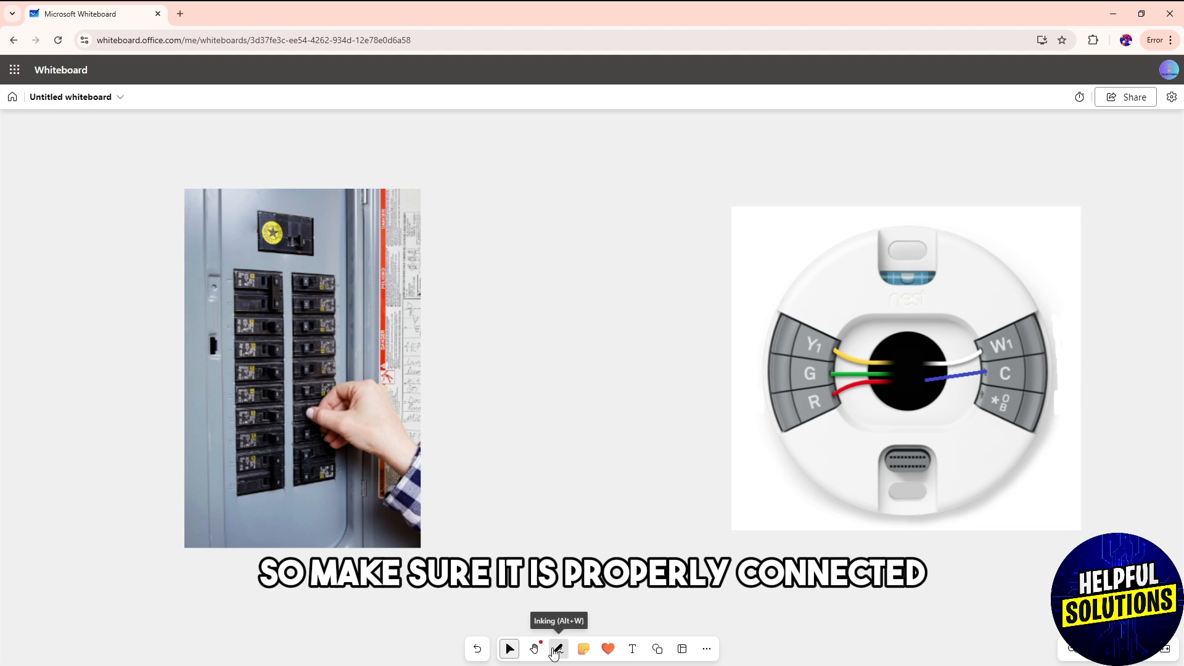
{"action": "left_click", "coordinate": [558, 649]}
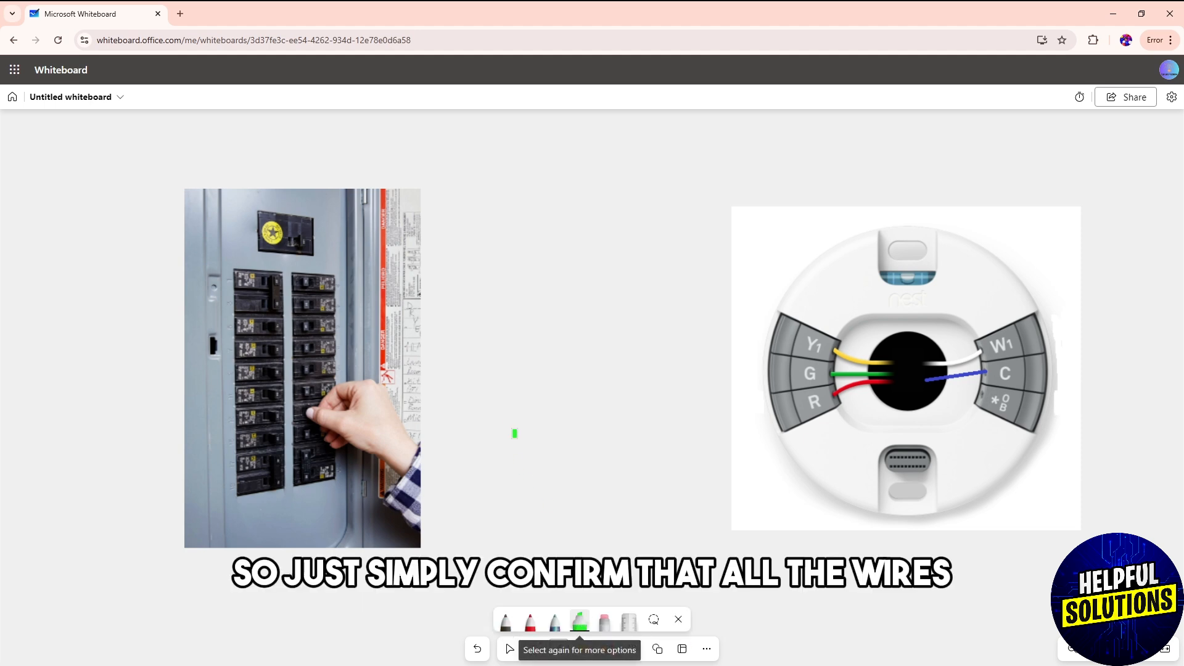
{"action": "left_click_drag", "start_coordinate": [517, 453], "coordinate": [623, 345]}
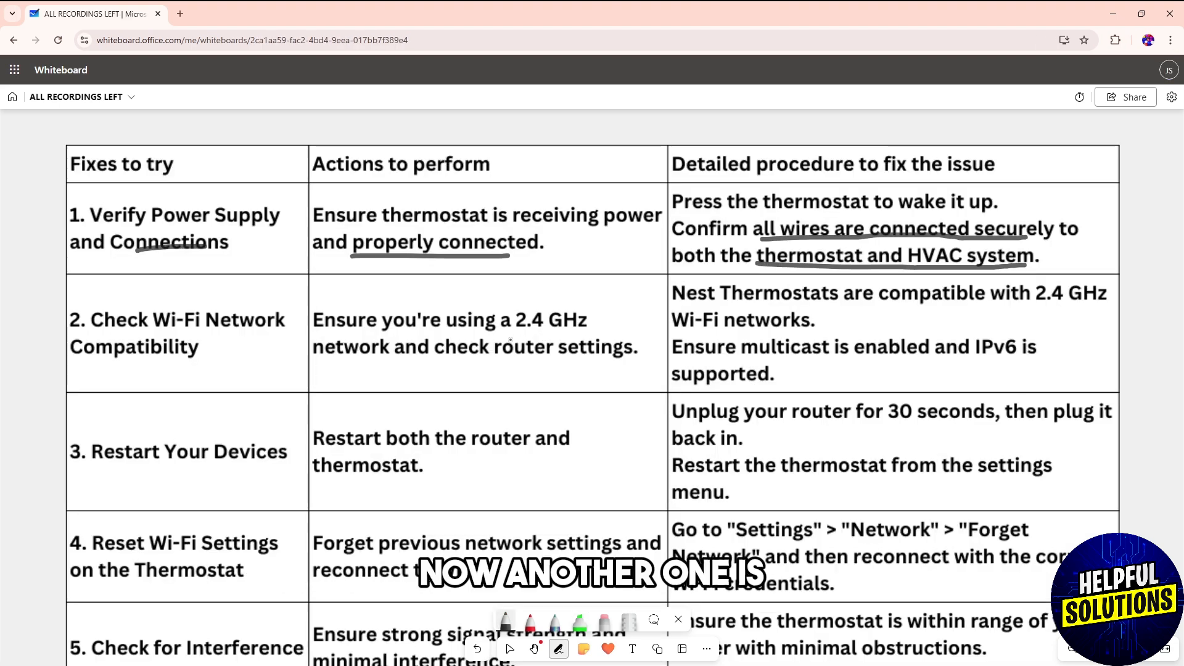
Mark the Wi-Fi compatibility row's 2.4 GHz network phrase in green ink.
{"action": "scroll", "scroll_direction": "down", "scroll_amount": 3}
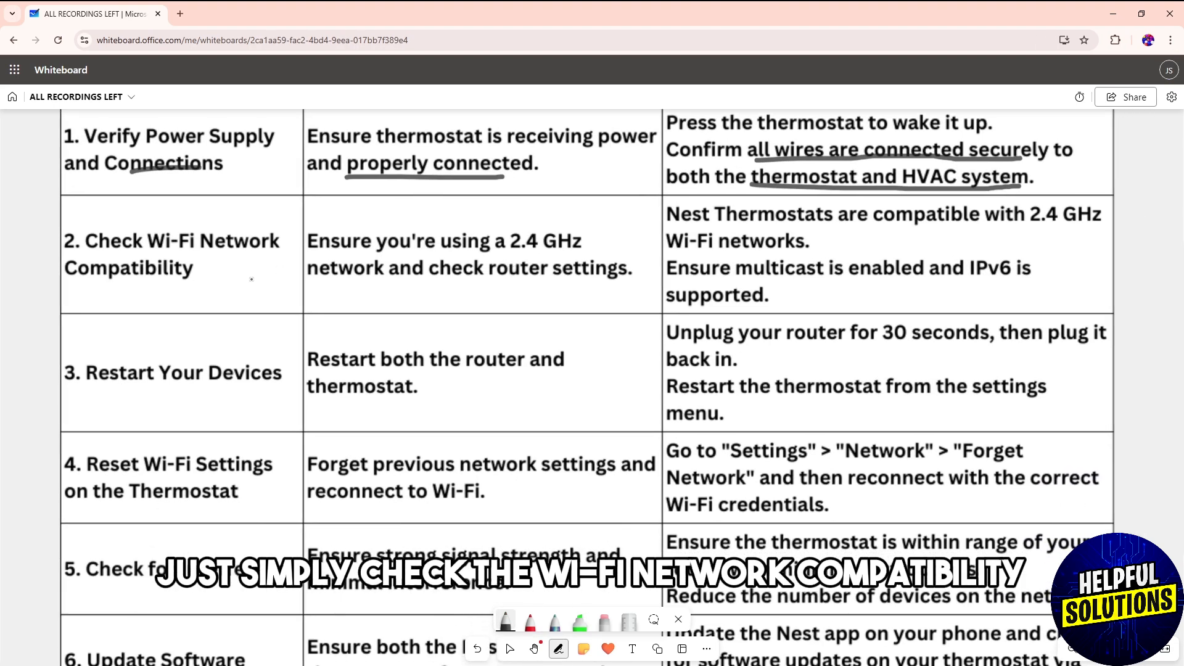
{"action": "left_click_drag", "start_coordinate": [231, 287], "coordinate": [257, 272]}
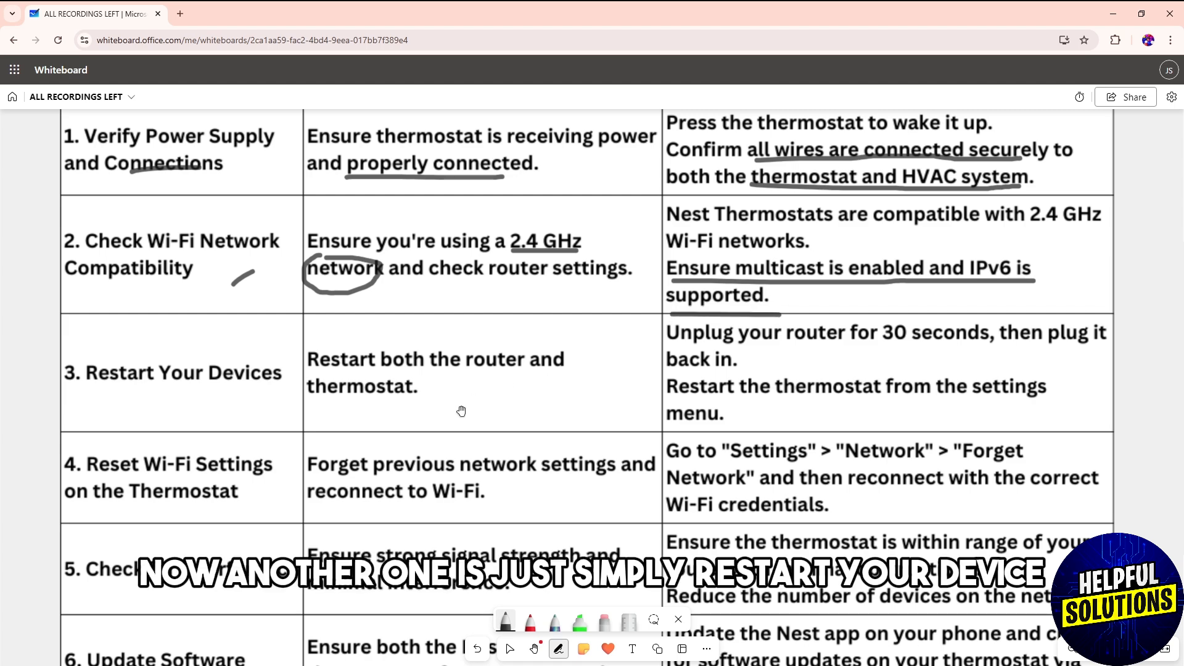
Underline 'thermostat from the settings menu' in the restart row and move on to row 4.
{"action": "scroll", "scroll_direction": "down", "scroll_amount": 3}
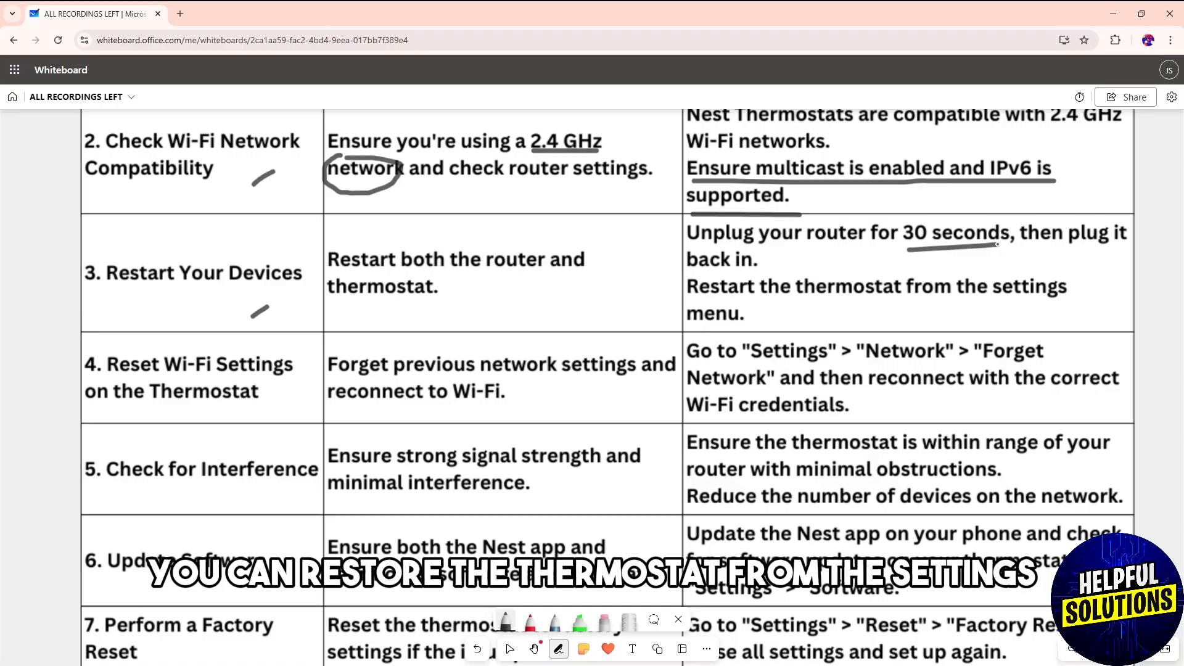
{"action": "left_click_drag", "start_coordinate": [843, 303], "coordinate": [1008, 302]}
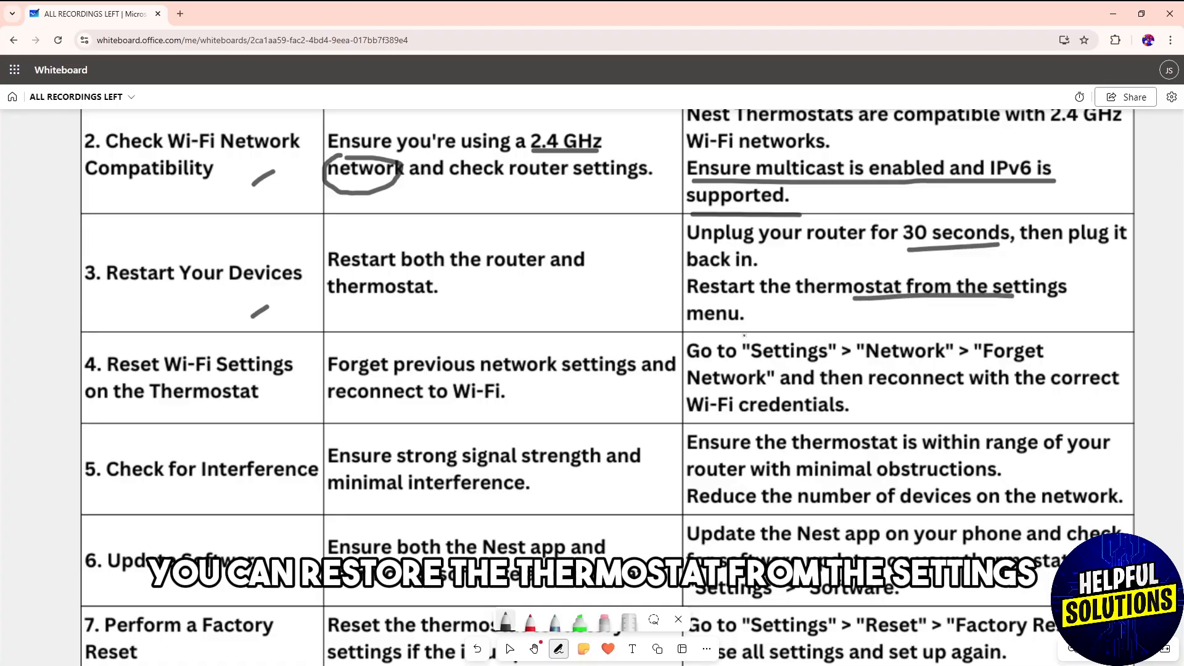
{"action": "scroll", "scroll_direction": "down", "scroll_amount": 3}
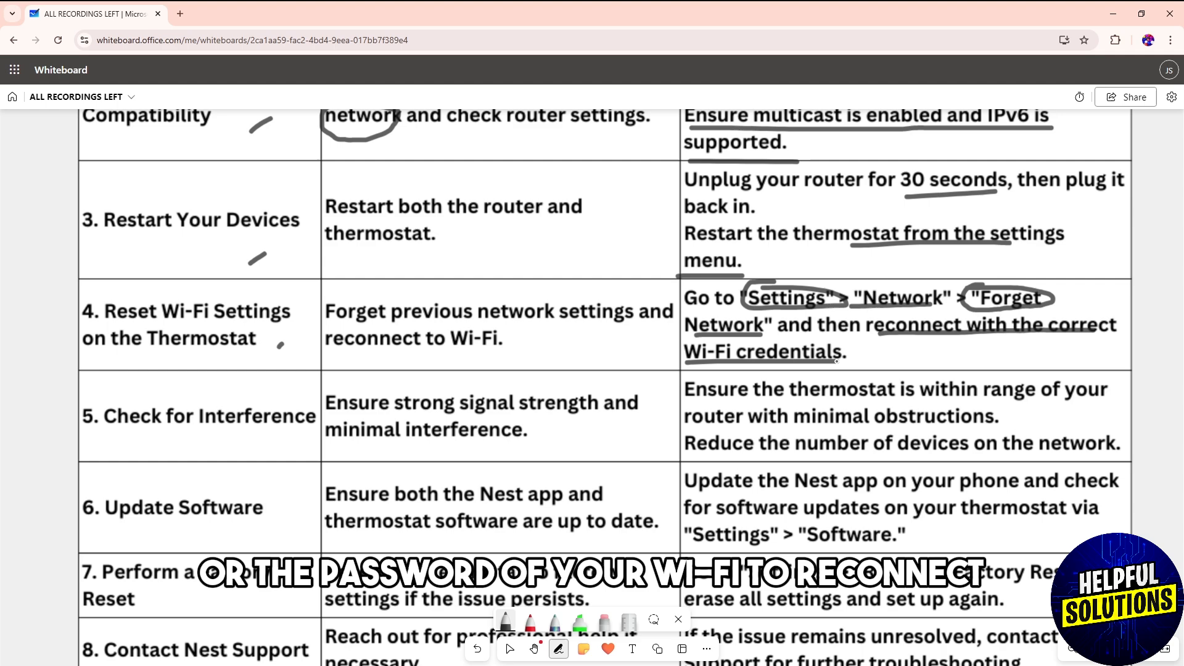
{"action": "scroll", "scroll_direction": "down", "scroll_amount": 3}
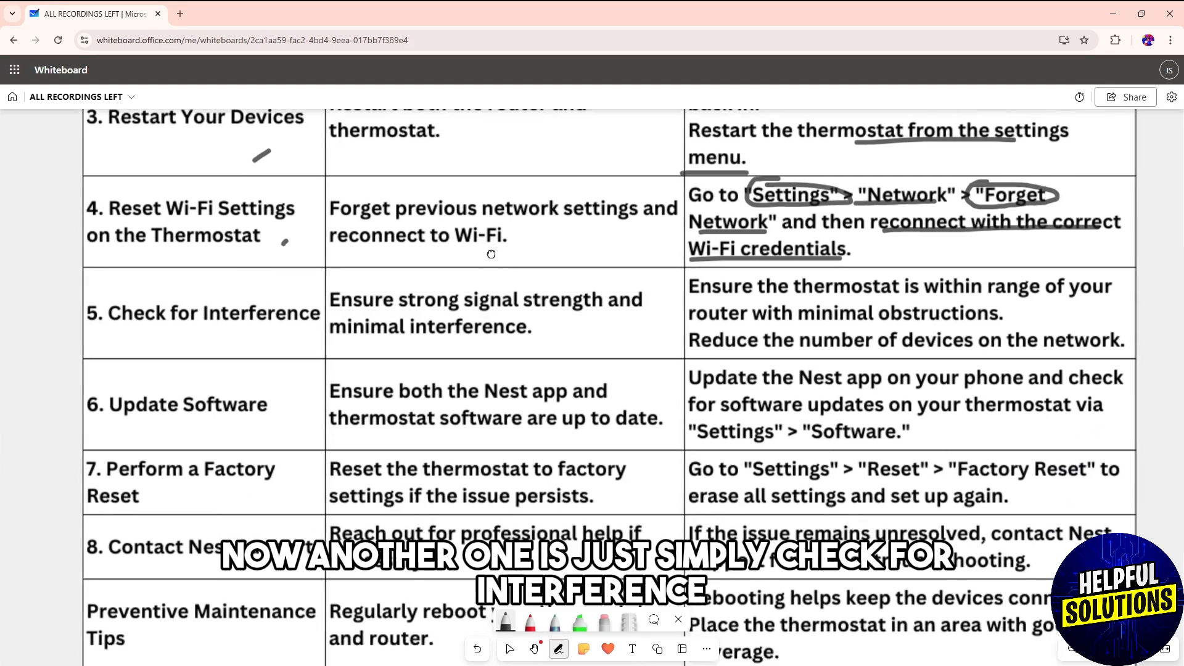
{"action": "scroll", "scroll_direction": "down", "scroll_amount": 3}
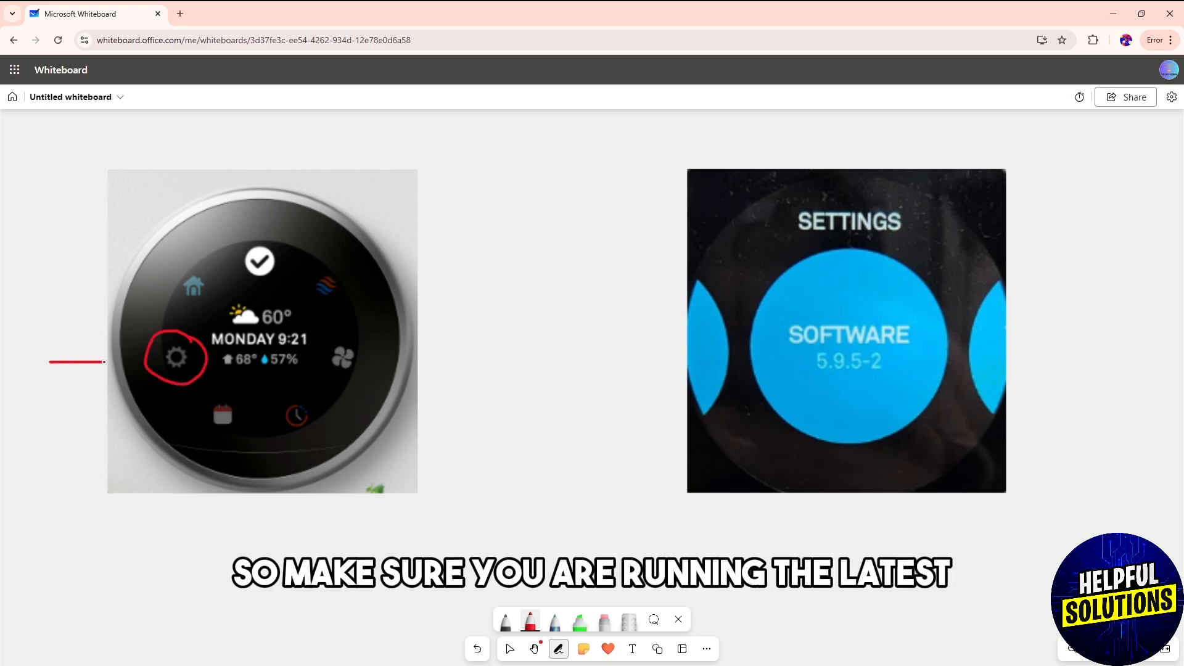
Add a red arrowhead at the circled gear and a curved red arrow to the SOFTWARE 5.9.5-2 screen.
{"action": "left_click_drag", "start_coordinate": [53, 363], "coordinate": [150, 356]}
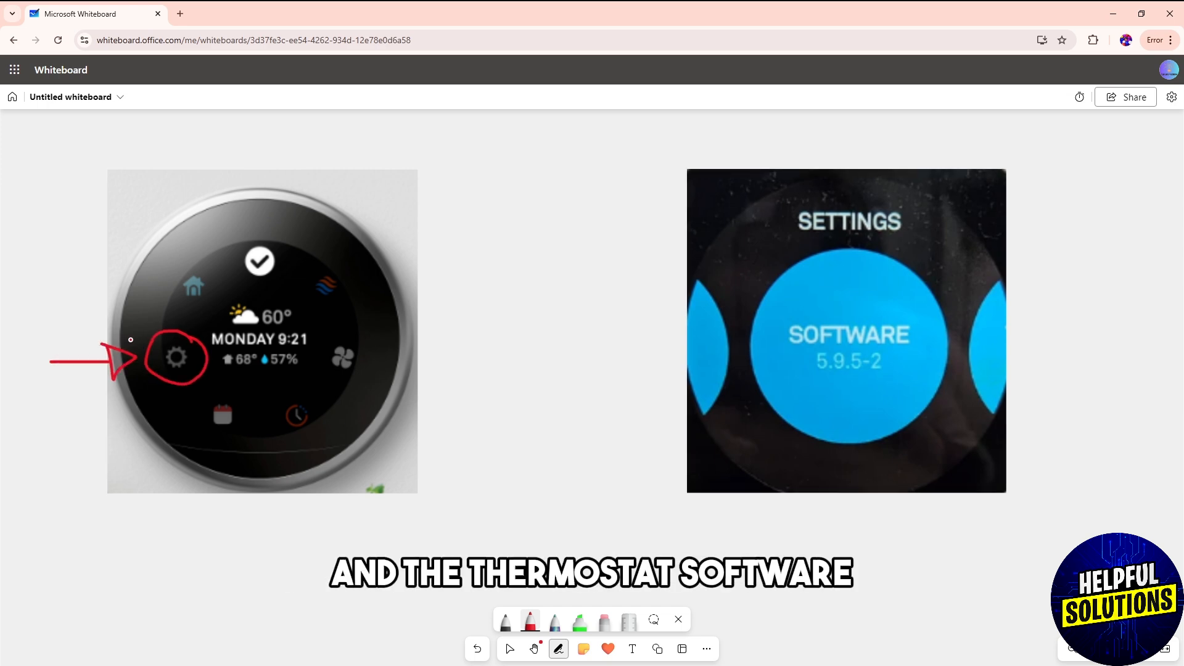
{"action": "left_click_drag", "start_coordinate": [446, 338], "coordinate": [568, 307]}
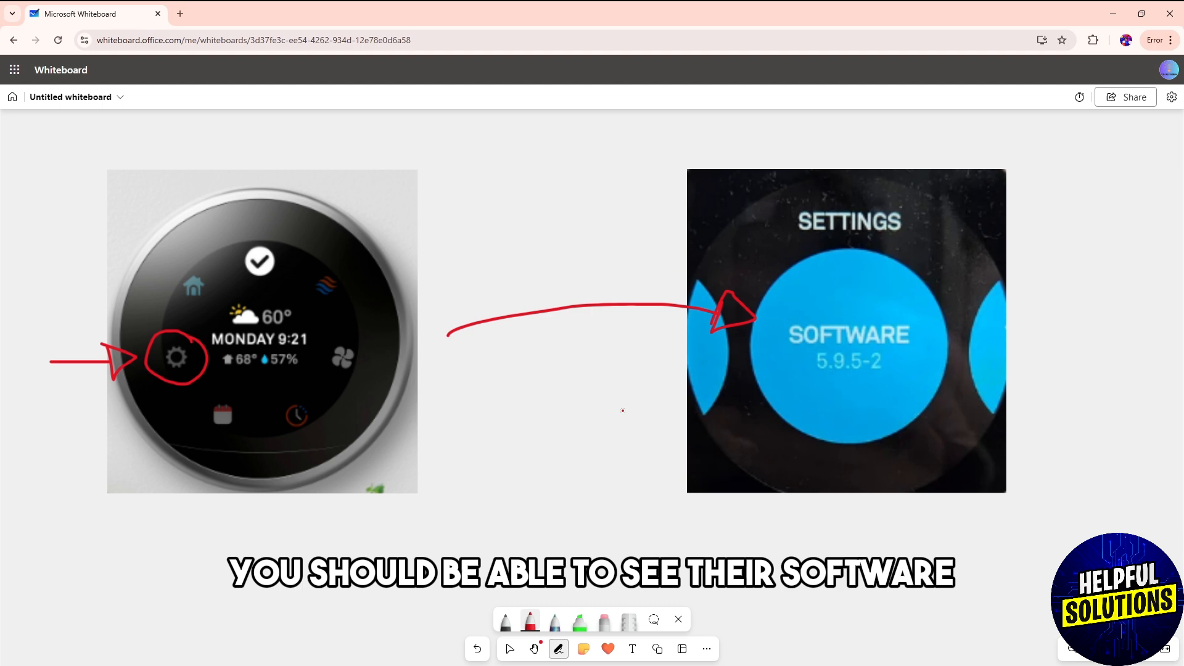
{"action": "left_click", "coordinate": [579, 620]}
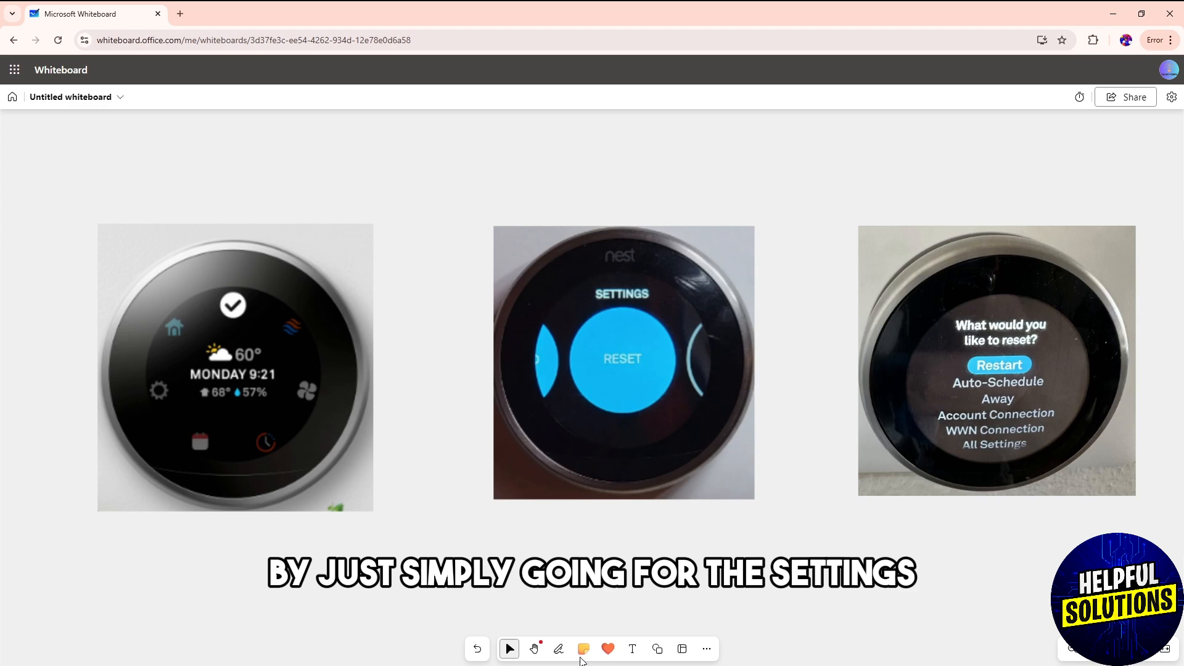
Draw a red arrow toward the circled gear on the reset photos, then pick green ink for the tick.
{"action": "left_click", "coordinate": [558, 649]}
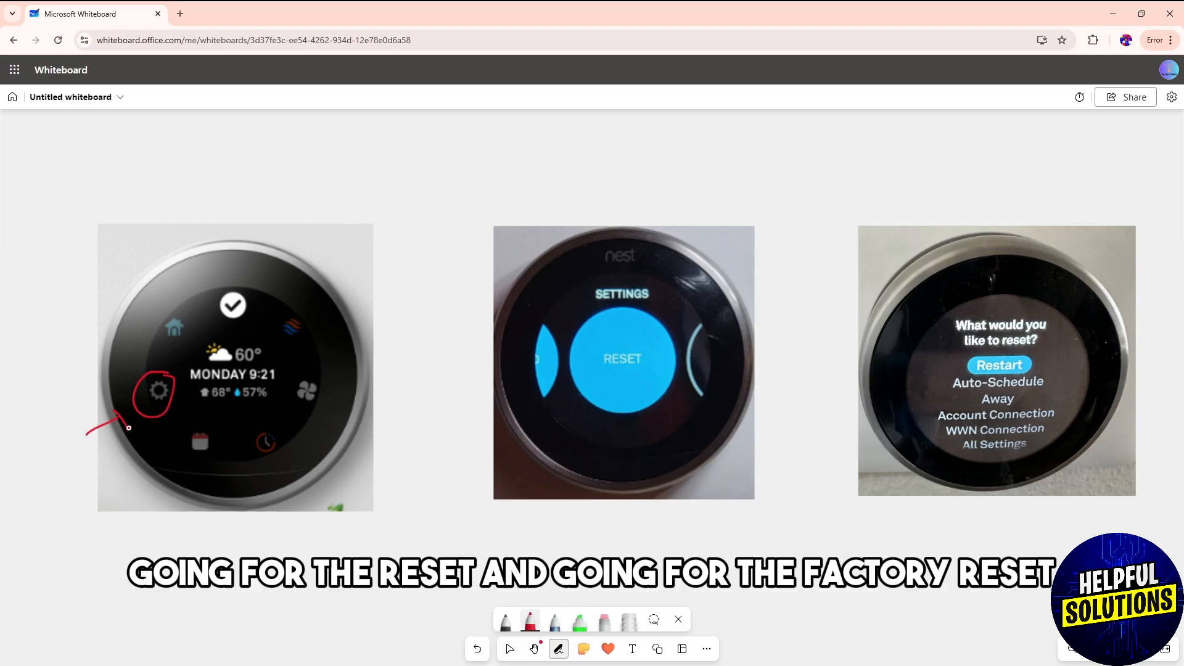
{"action": "left_click_drag", "start_coordinate": [397, 381], "coordinate": [460, 370]}
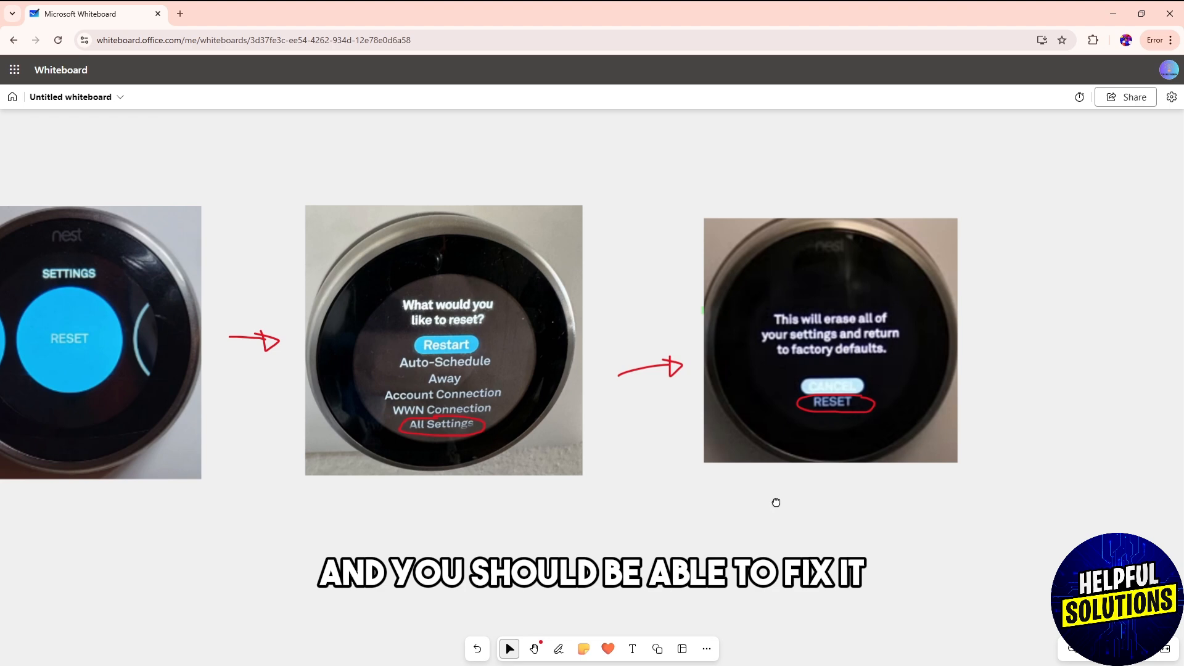
{"action": "left_click", "coordinate": [559, 649]}
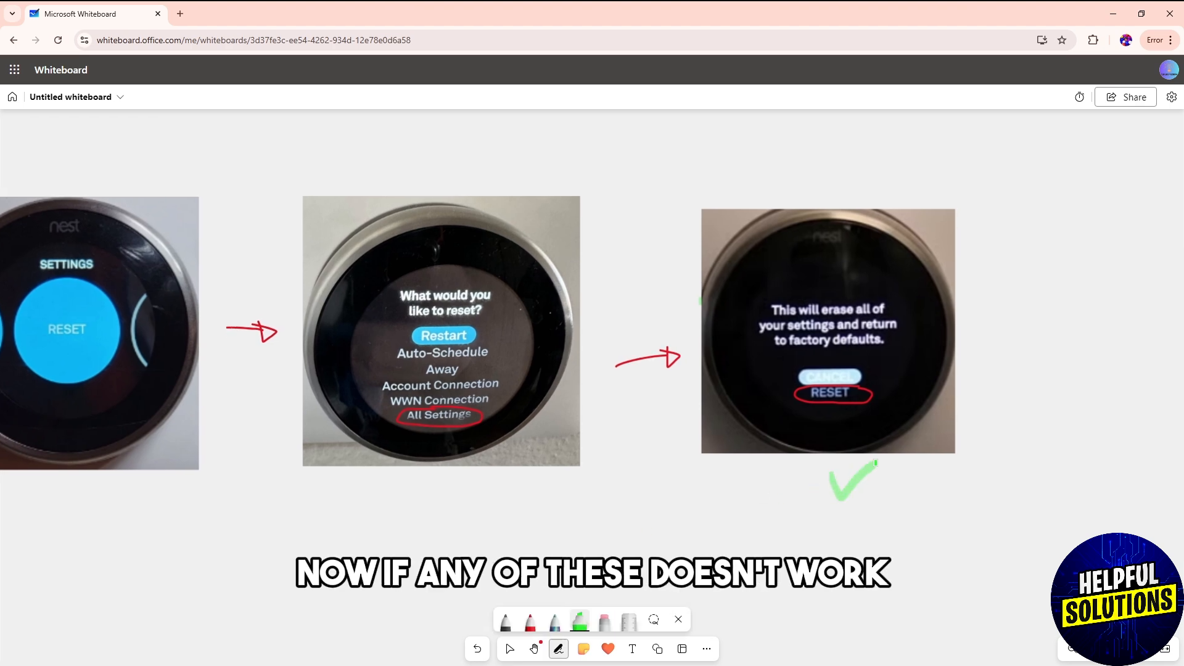